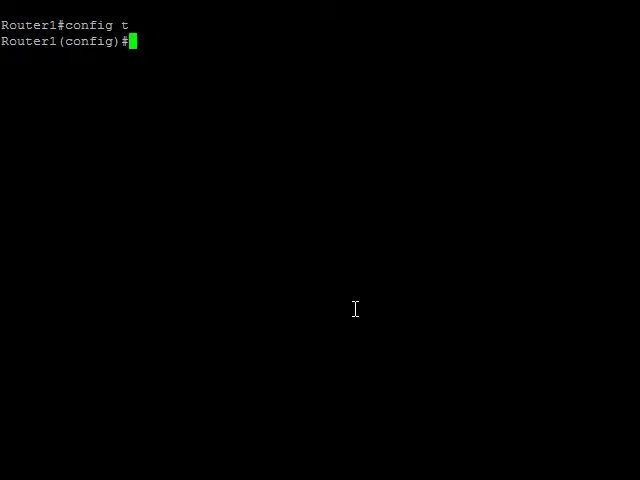
- Select interfaces e 1/2/1 to 1/2/8 and apply spanning-tree root-protect to them
{"action": "type", "text": "int e 1/2/1 to 1/2/8"}
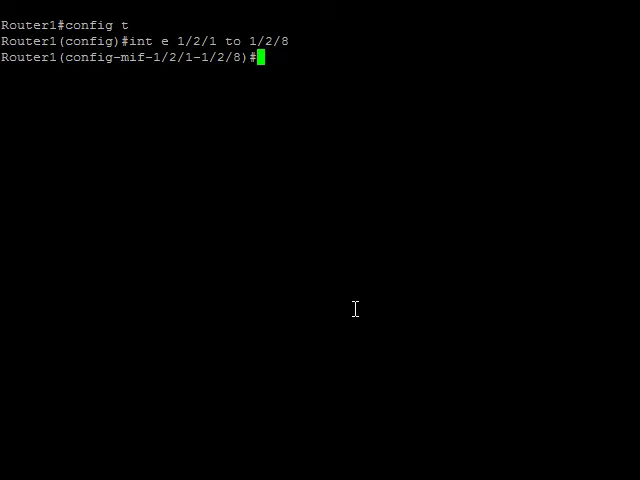
{"action": "type", "text": "spanning"}
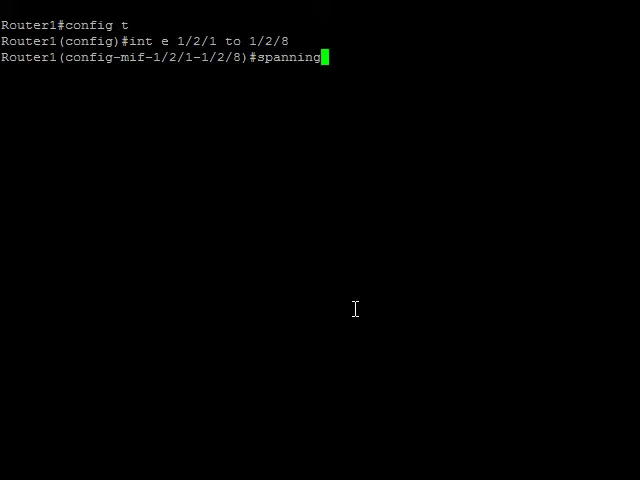
{"action": "type", "text": "-tree"}
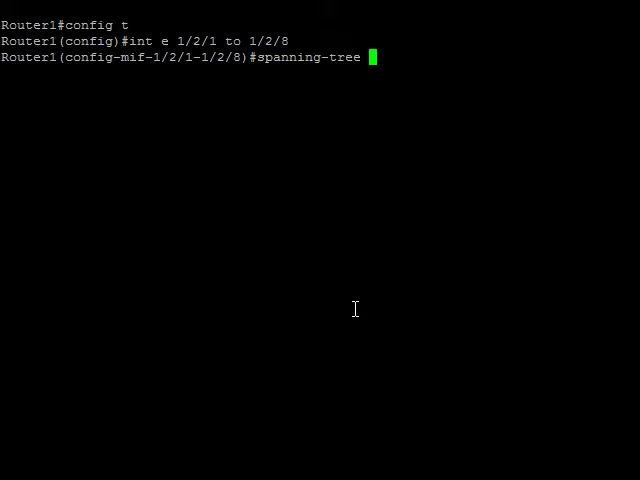
{"action": "type", "text": "root"}
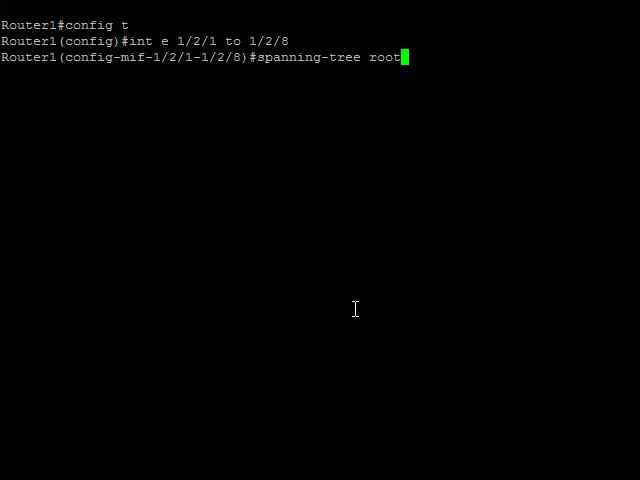
{"action": "type", "text": "-protect"}
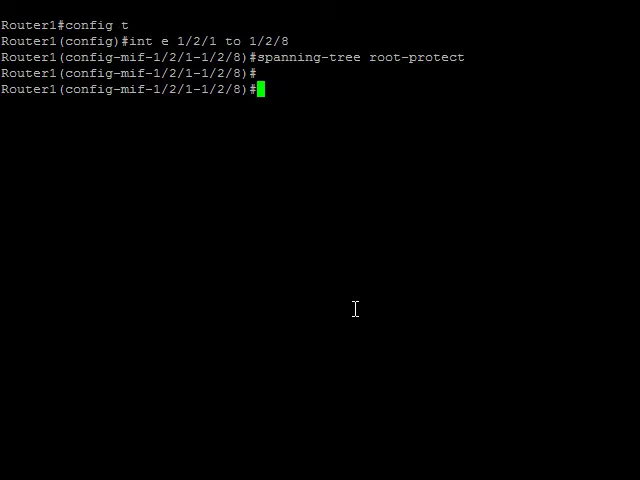
- Run show span root-protect to confirm ports 1/2/1–1/2/8, then exit interface mode
{"action": "type", "text": "show s"}
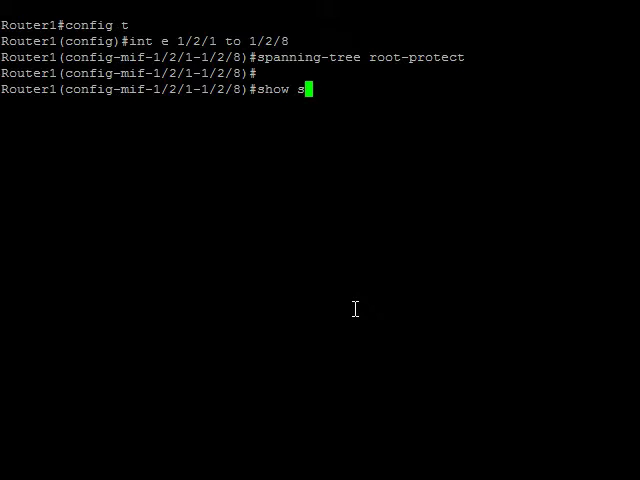
{"action": "type", "text": "pan root-pro"}
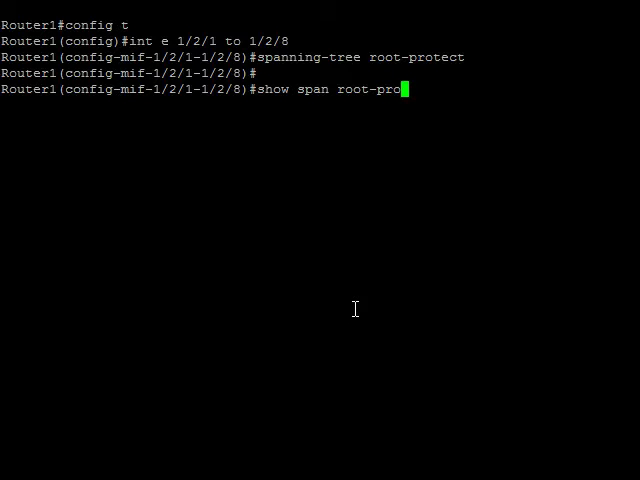
{"action": "type", "text": "tect"}
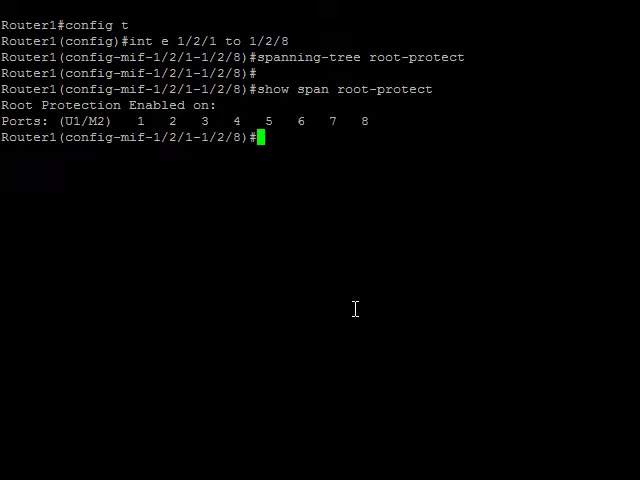
{"action": "type", "text": "exit"}
{"action": "type", "text": "show 802"}
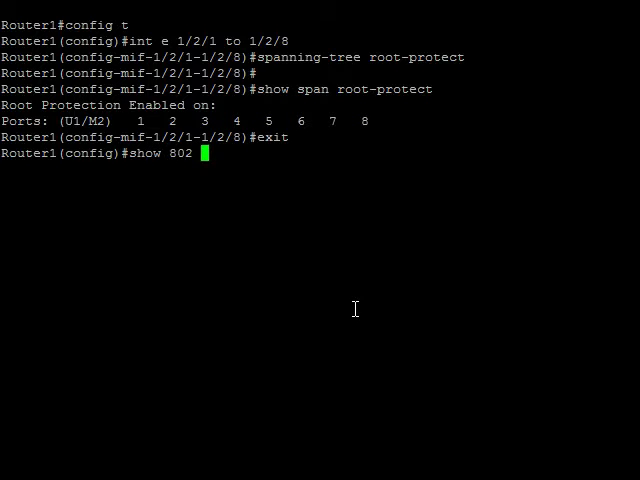
- Run show 802-1w vlan 1 and scroll to ports 1/2/1–1/2/2 flagged root-inconsistent
{"action": "type", "text": "vlan 1"}
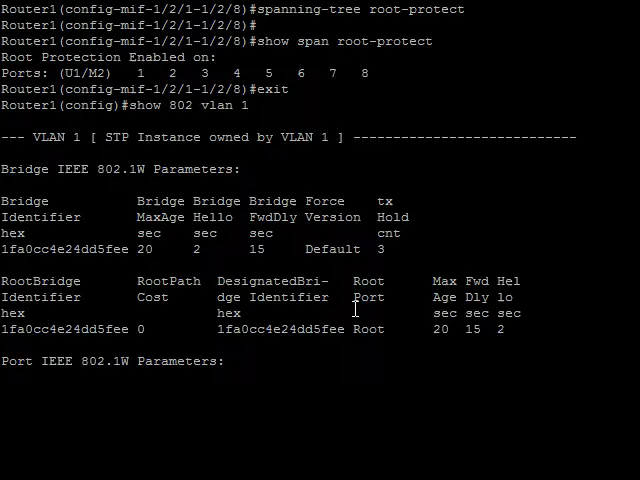
{"action": "scroll", "scroll_direction": "down", "scroll_amount": 3}
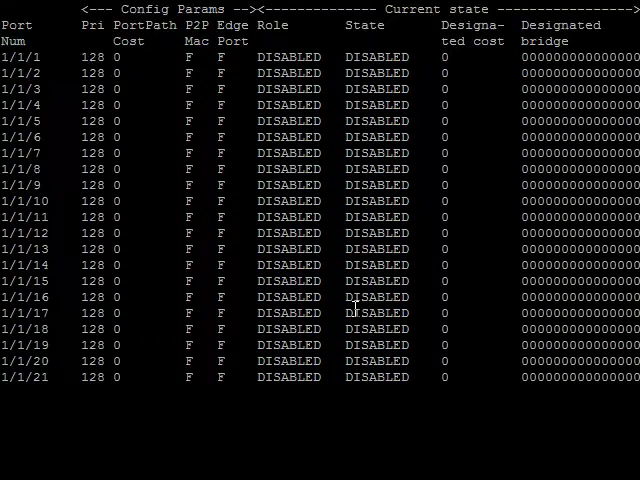
{"action": "scroll", "scroll_direction": "down", "scroll_amount": 3}
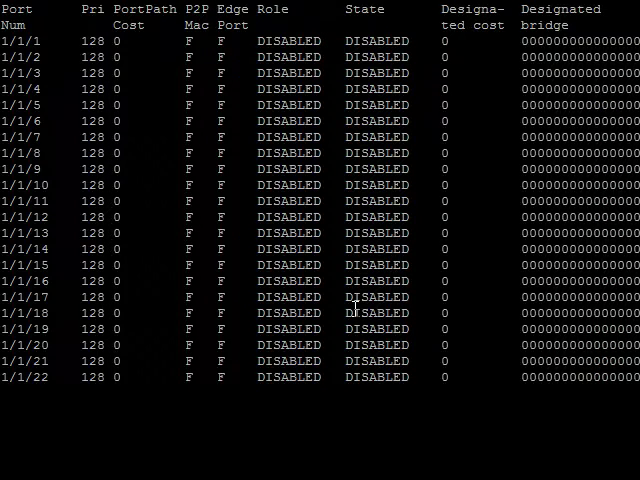
{"action": "scroll", "scroll_direction": "down", "scroll_amount": 3}
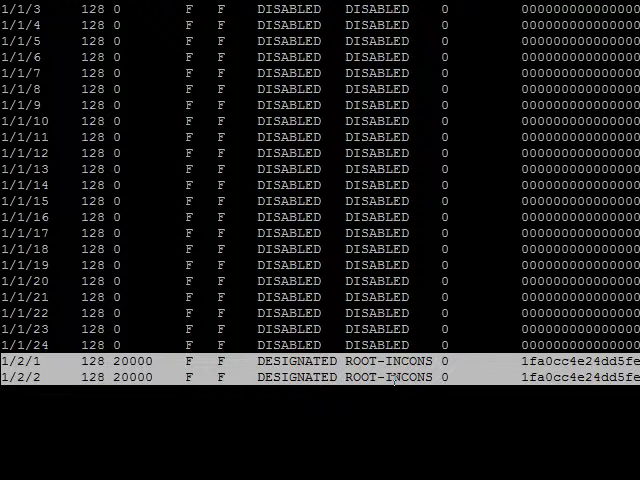
{"action": "scroll", "scroll_direction": "down", "scroll_amount": 3}
{"action": "type", "text": "show int e 1/2/1"}
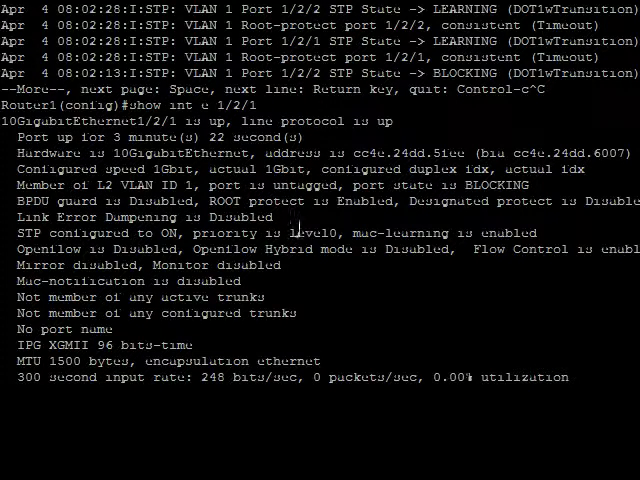
{"action": "mouse_move", "coordinate": [290, 232]}
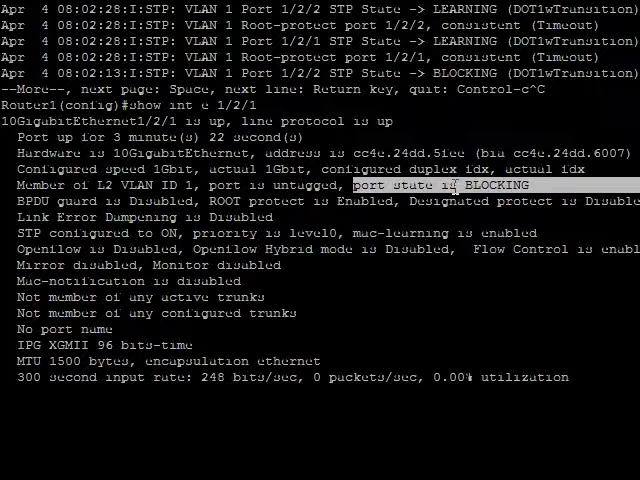
- Run show int e 1/2/1 confirming root protection enabled and port state BLOCKING
{"action": "key", "text": "Return"}
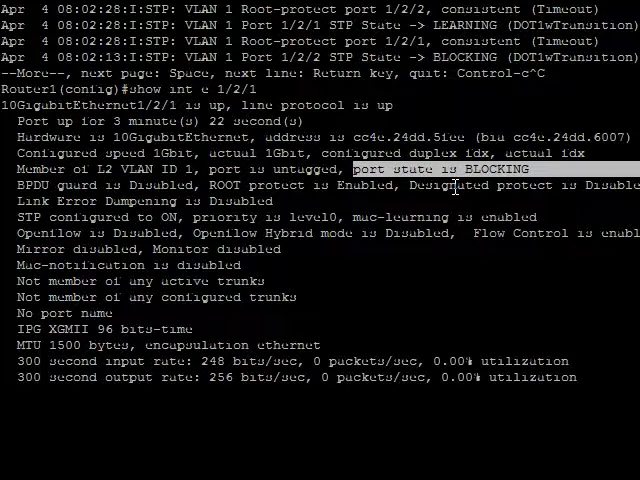